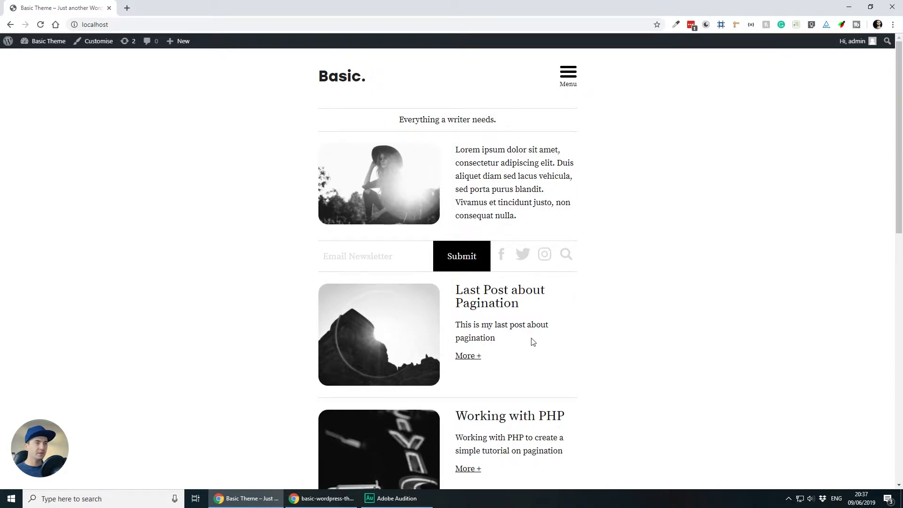
Add <?php echo paginate_links(); ?> below endwhile in index.php and save.
{"action": "scroll", "scroll_direction": "down", "scroll_amount": 3}
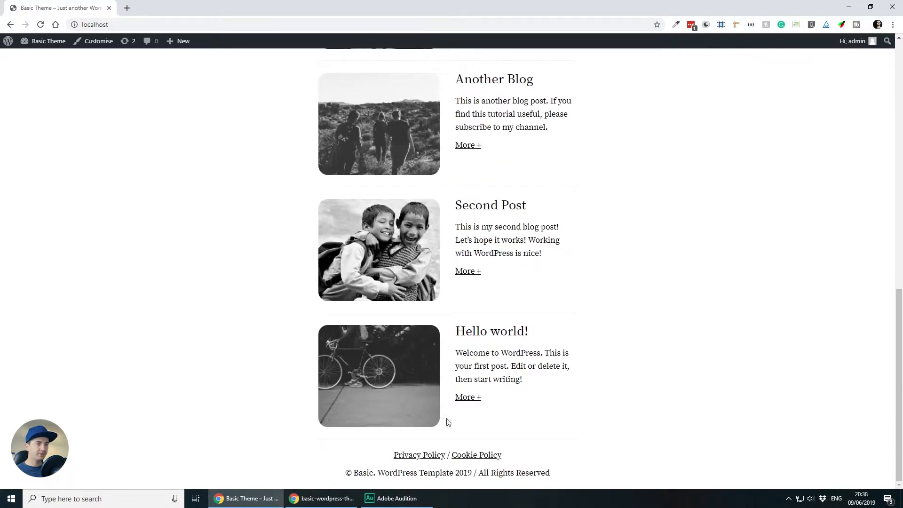
{"action": "left_click", "coordinate": [472, 498]}
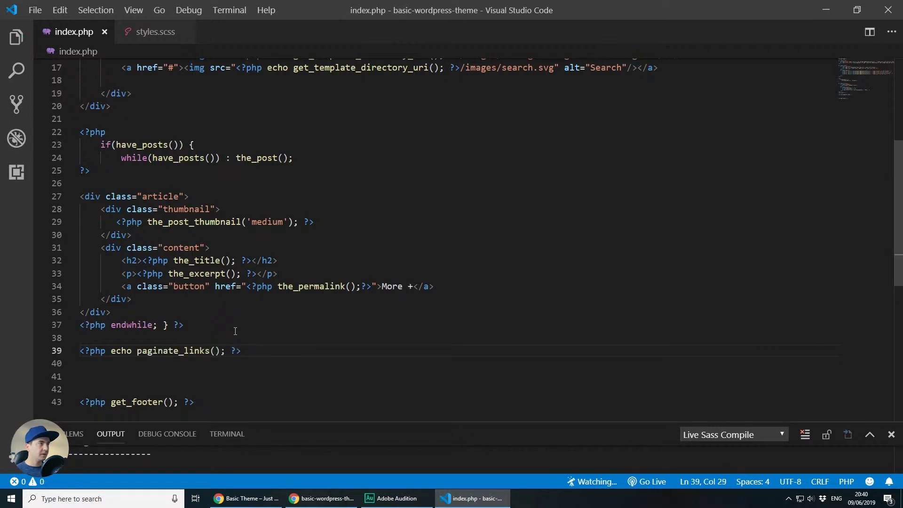
{"action": "left_click", "coordinate": [247, 498]}
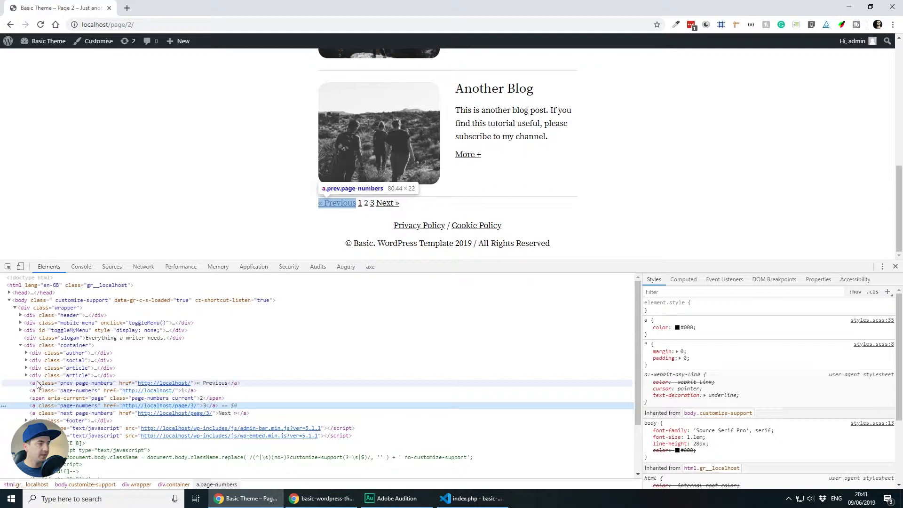
Go to page 2 of the posts using the pagination links.
{"action": "left_click", "coordinate": [472, 498]}
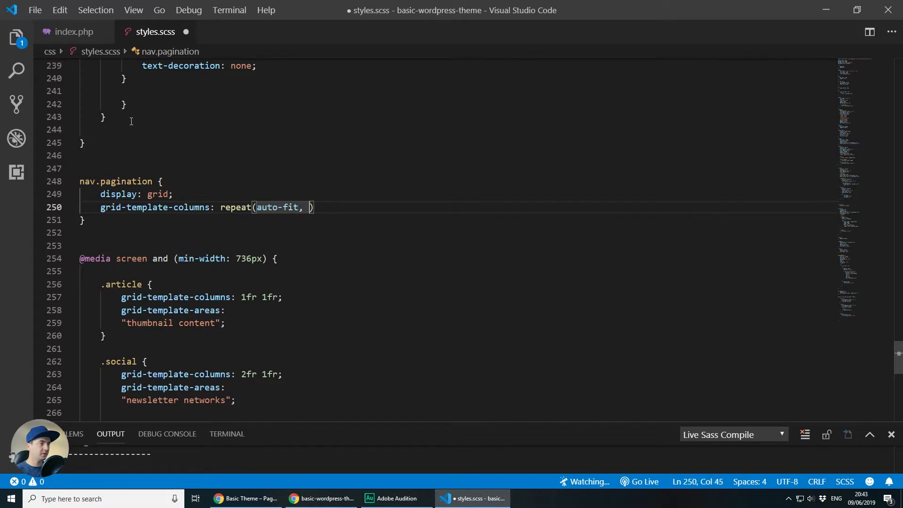